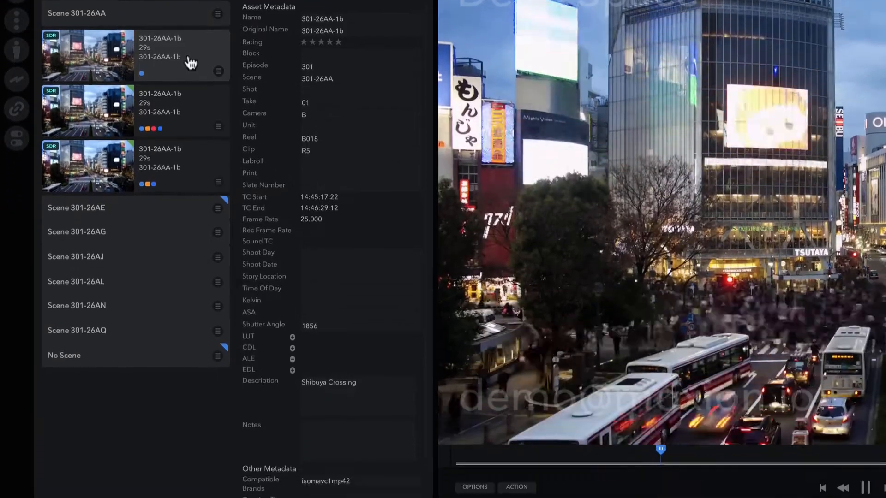
- Group the asset list by scene, then by batch, and sort Day 01 clips by name
scroll(down, 3)
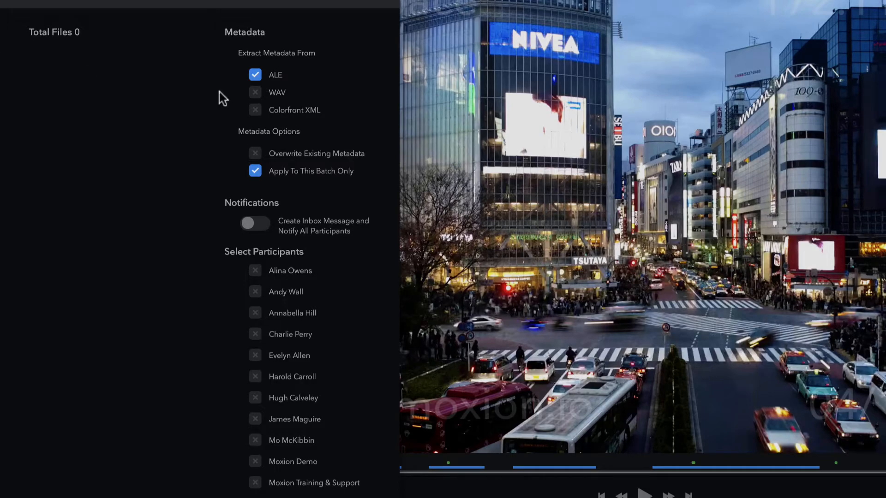
mouse_move(257, 125)
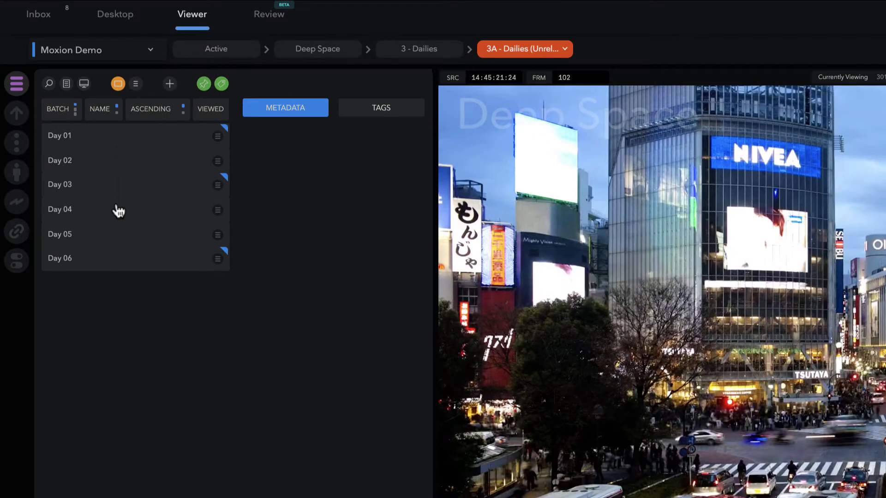
mouse_move(97, 176)
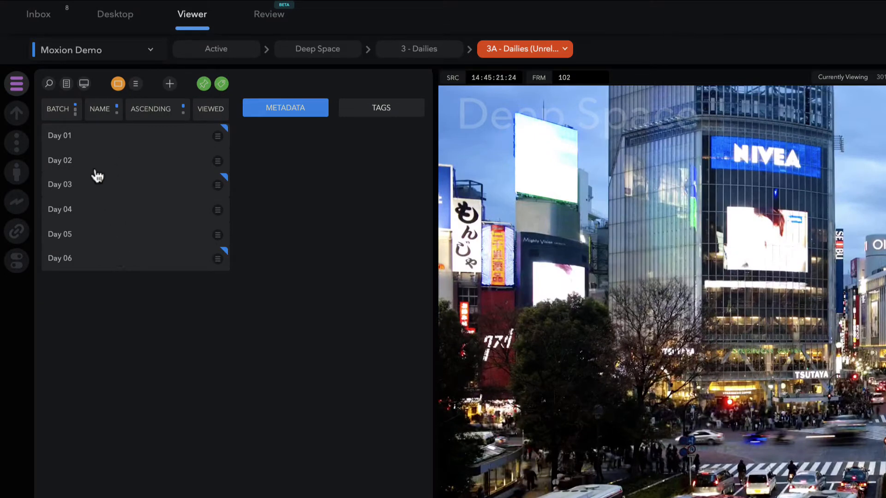
click(58, 109)
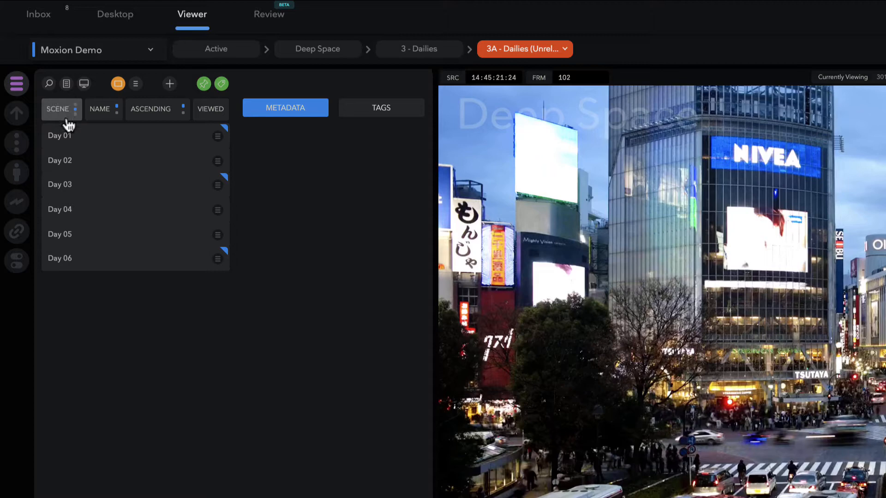
click(57, 109)
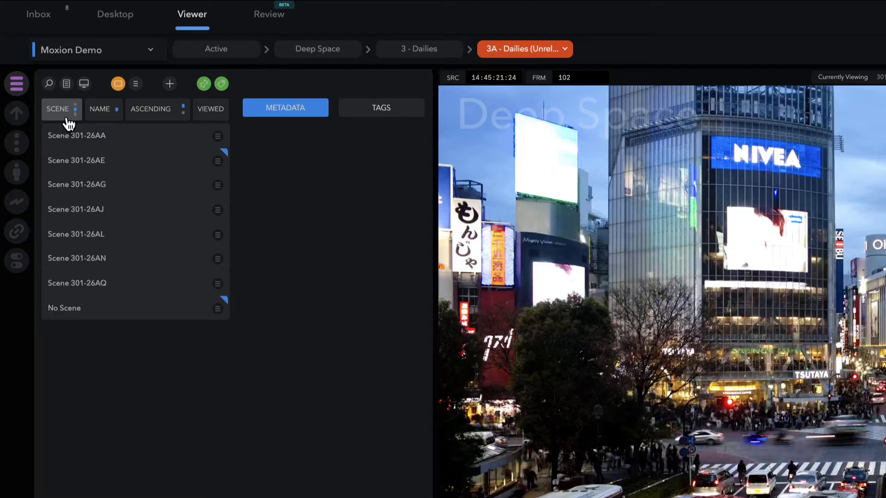
click(58, 109)
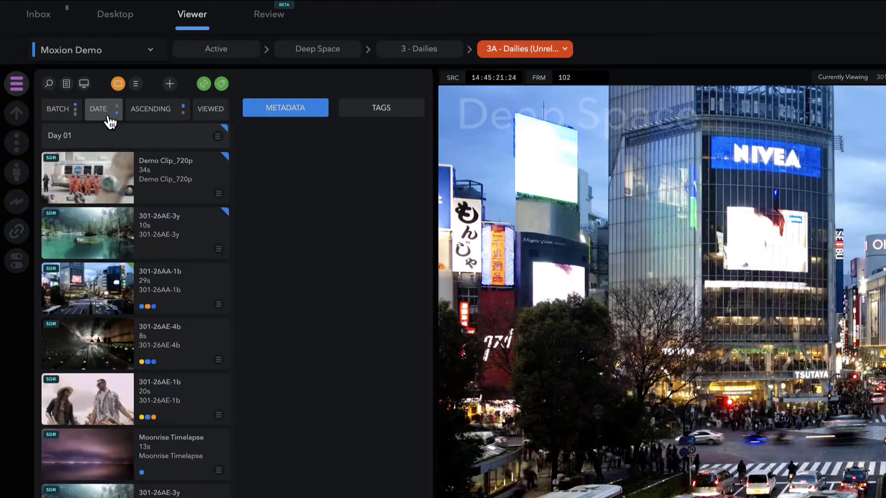
click(99, 109)
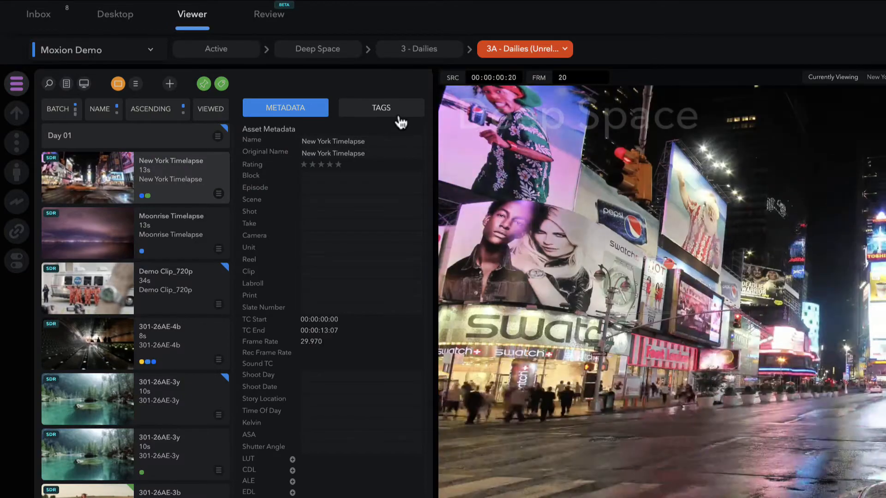
- Add the Circle Take tag to New York Timelapse from the Tags panel
click(381, 108)
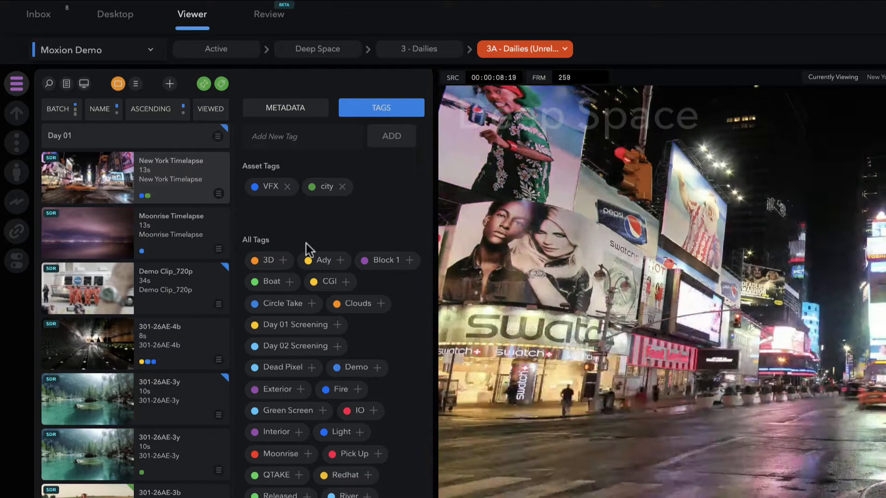
click(285, 261)
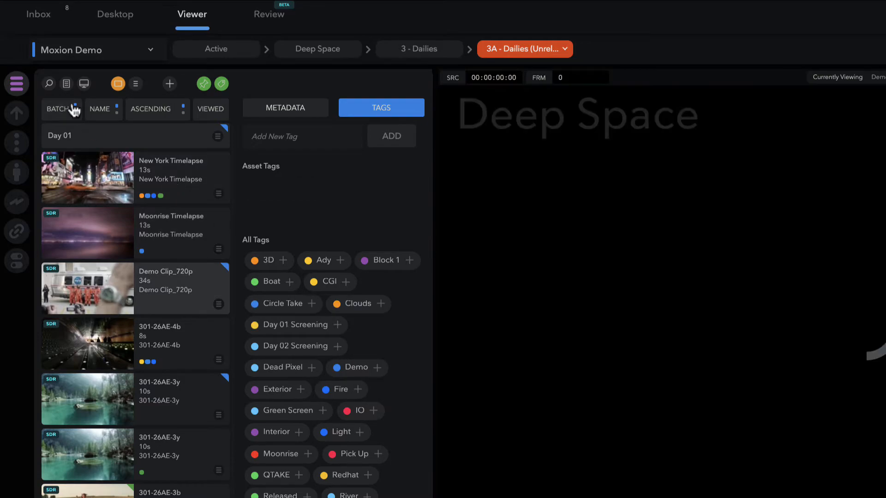
- Filter the asset search by the Circle Take tag and order results by scene
click(61, 109)
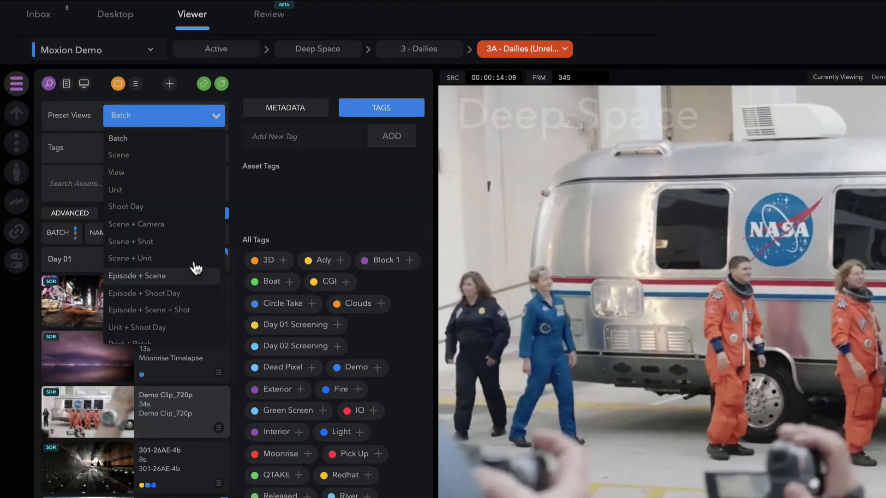
click(201, 183)
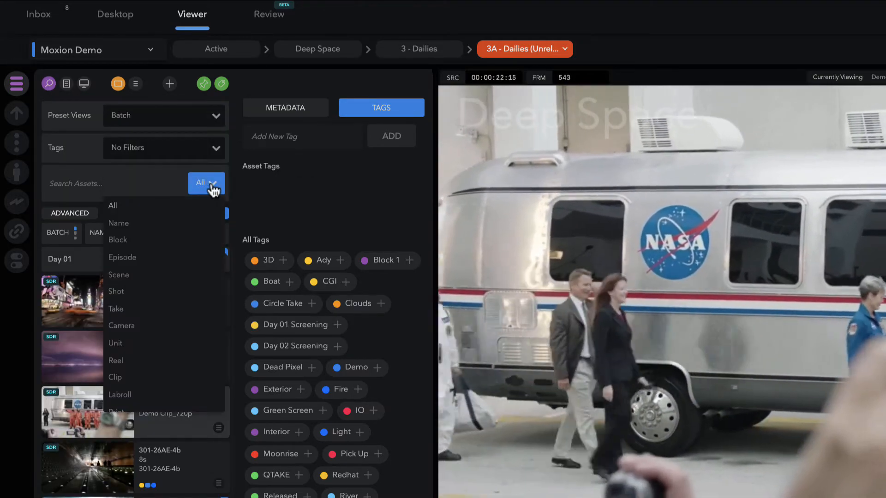
click(164, 148)
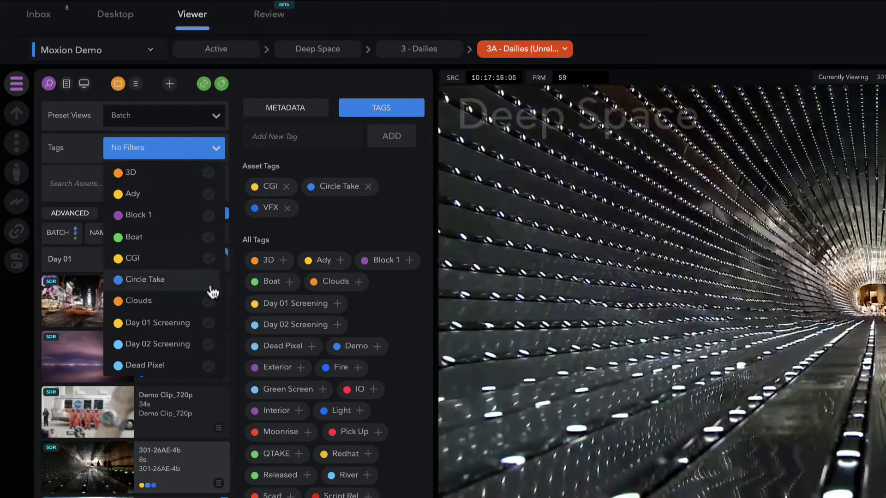
click(144, 280)
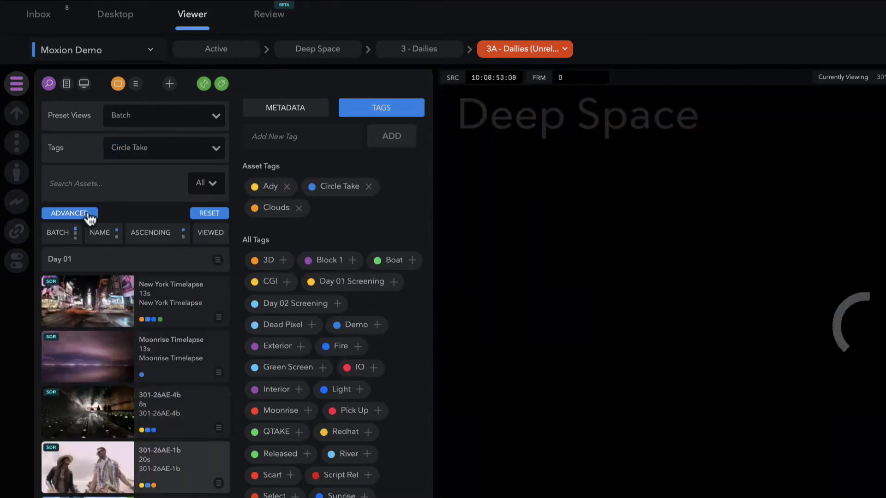
click(69, 214)
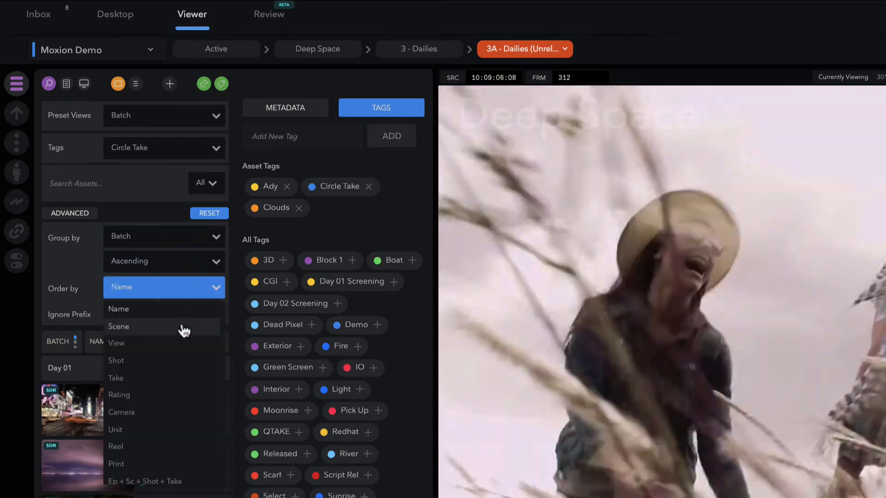
click(119, 309)
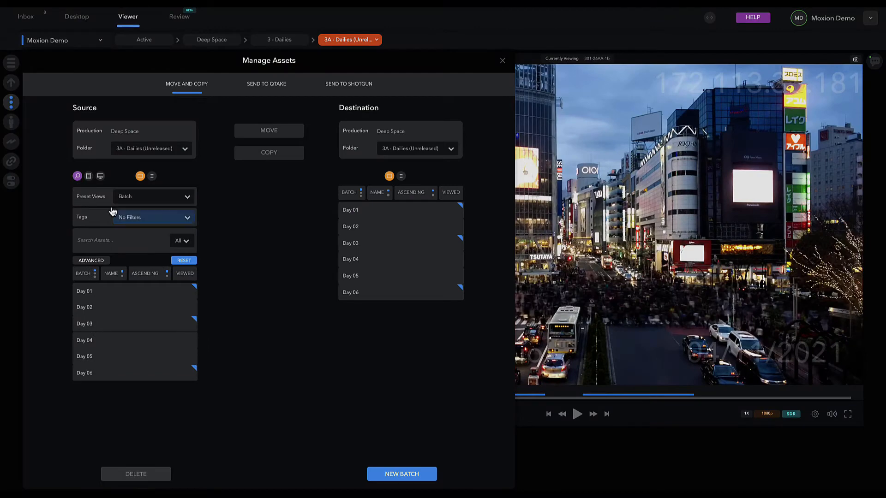
- Apply the Circle Take tag filter in Manage Assets and New Playlink, then close to the Viewer
click(152, 217)
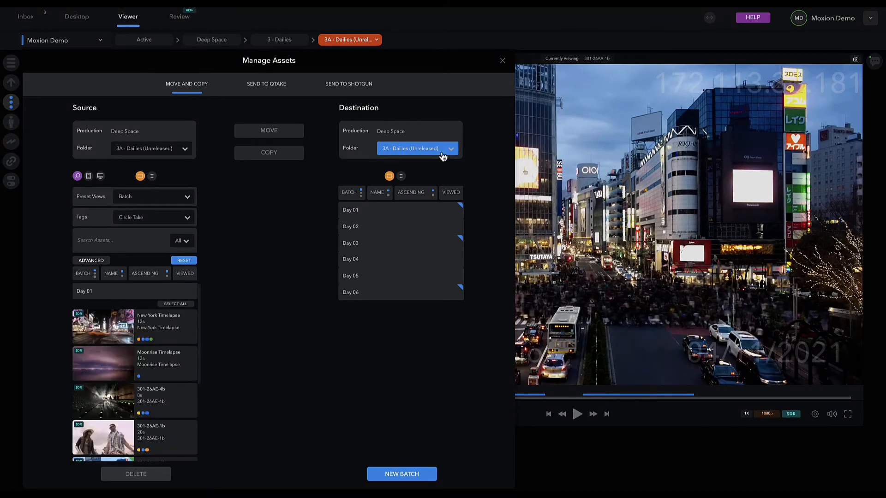
click(417, 148)
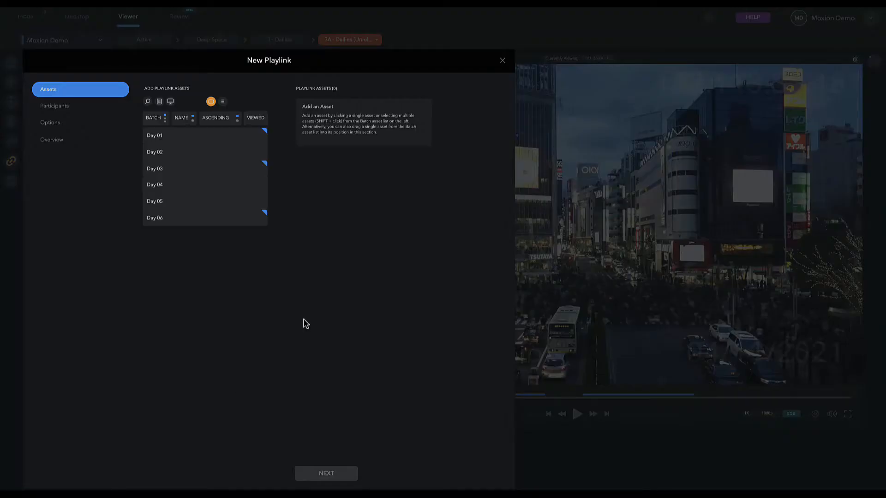
click(148, 102)
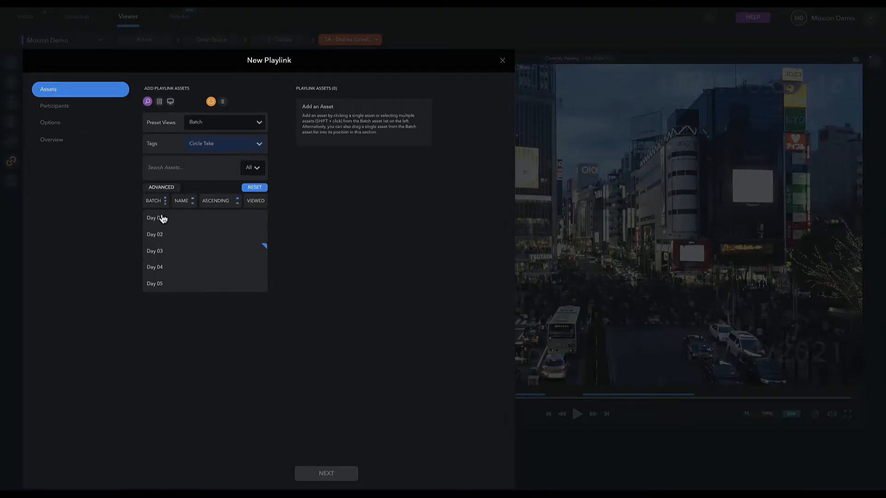
click(502, 60)
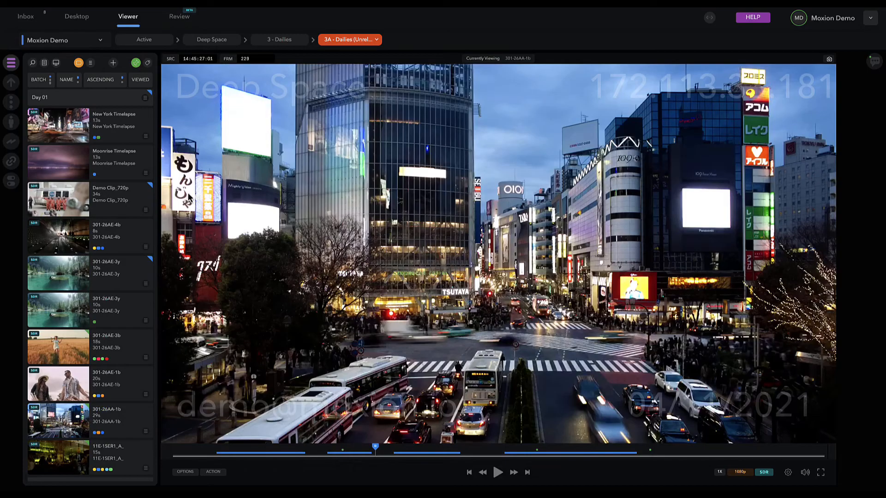
- In Manage Assets, filter sources to Circle Take and set destination to 4A - Assemblies
click(32, 63)
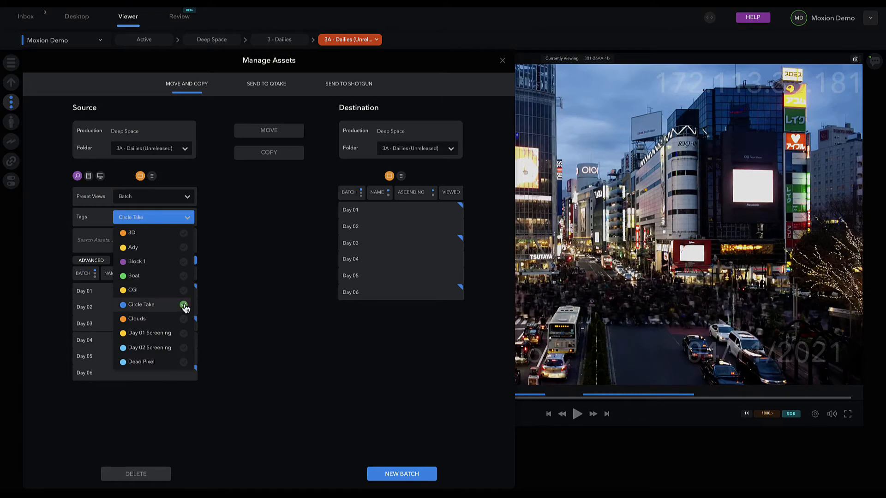
click(184, 305)
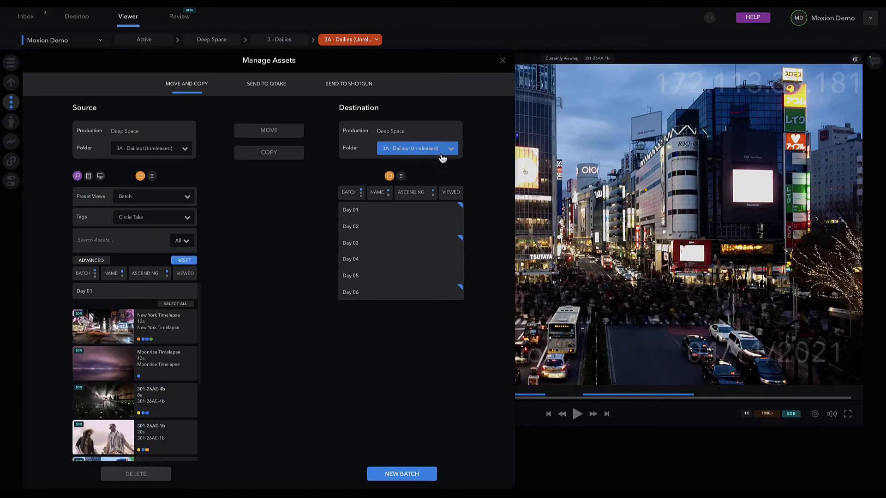
click(417, 148)
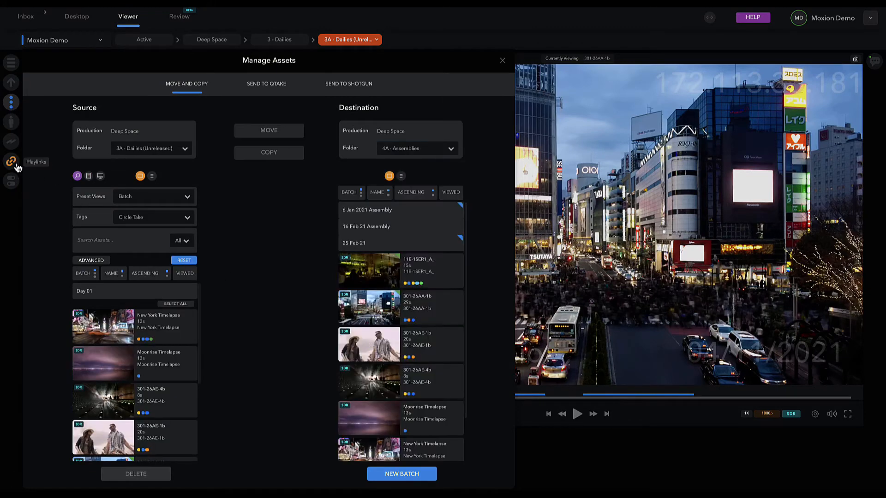
- Start a new playlink and show the tags available for filtering its assets
click(11, 161)
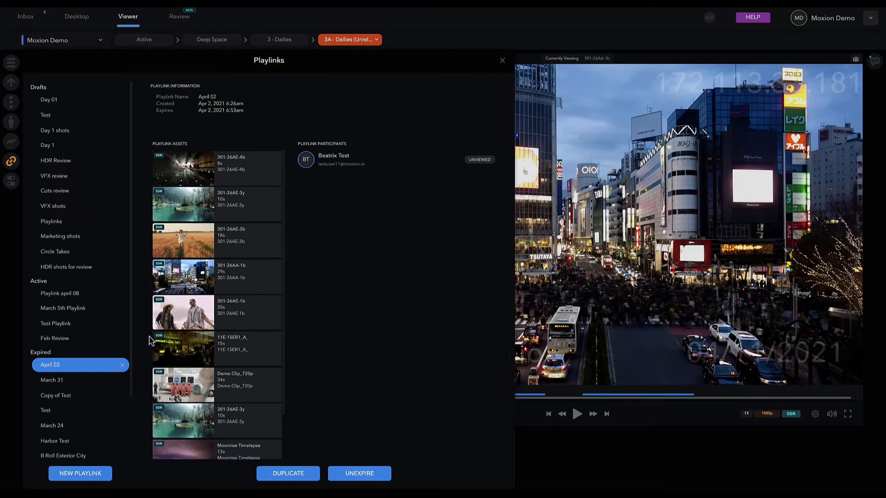
click(80, 473)
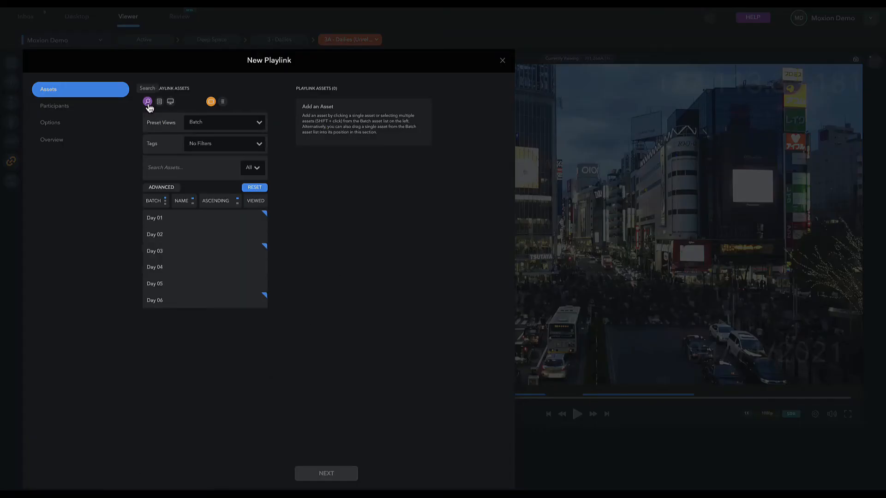
click(224, 143)
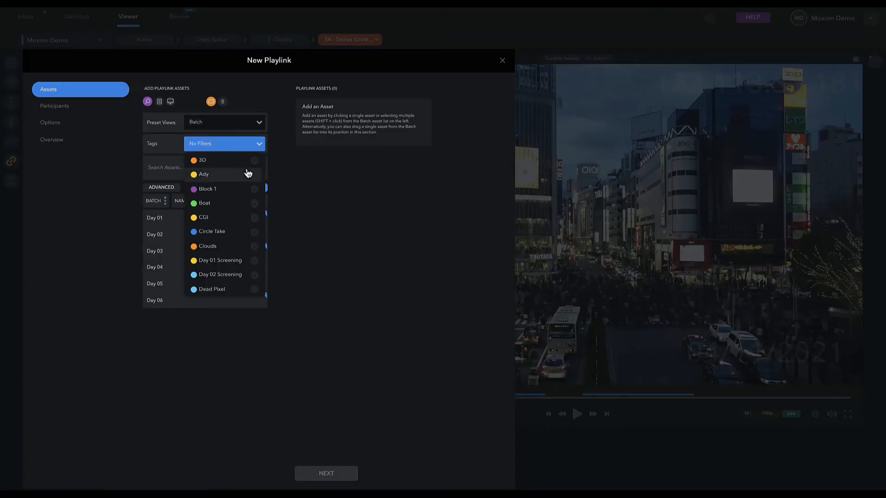